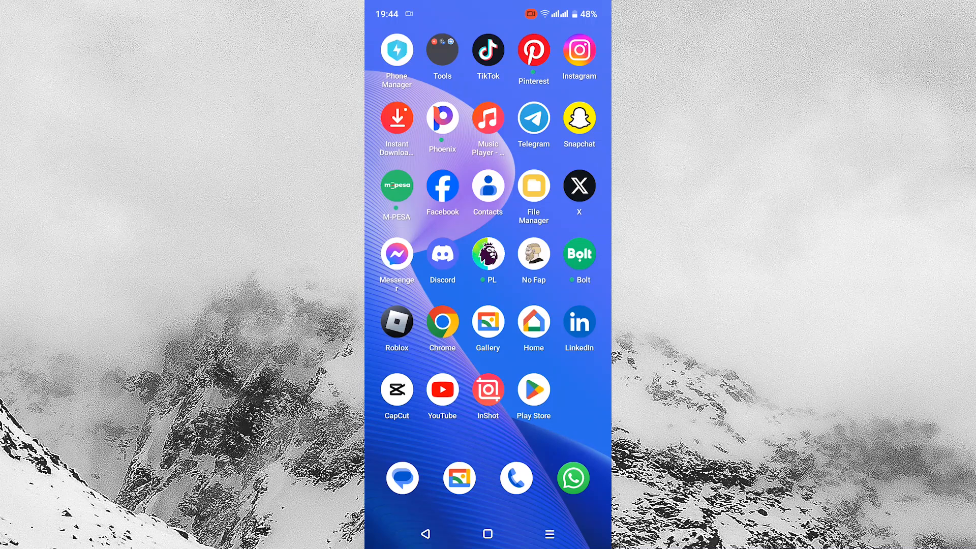
click(442, 194)
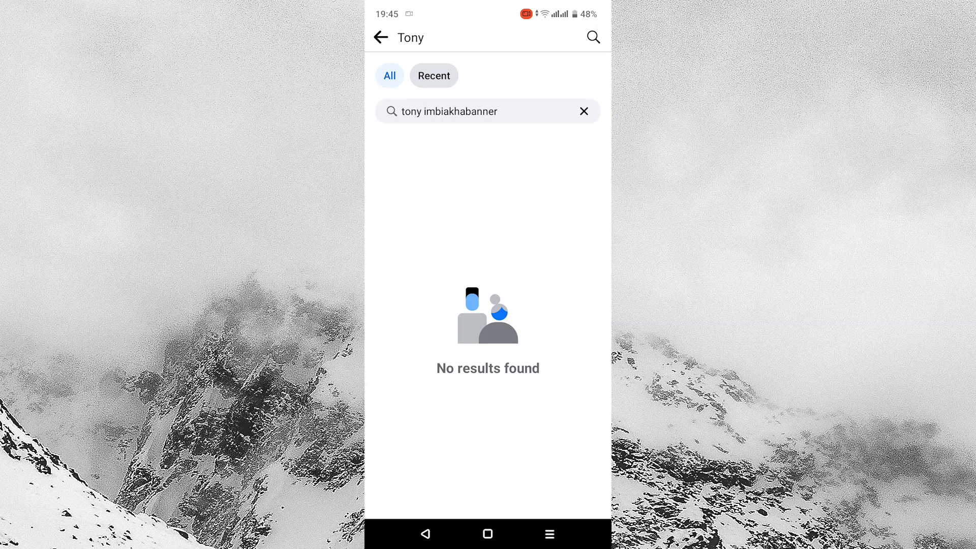
click(426, 534)
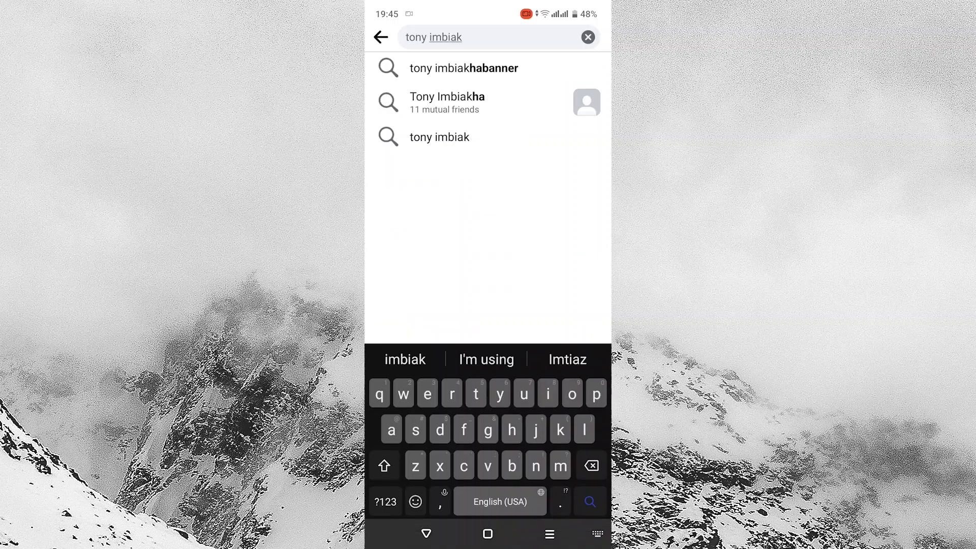
click(463, 67)
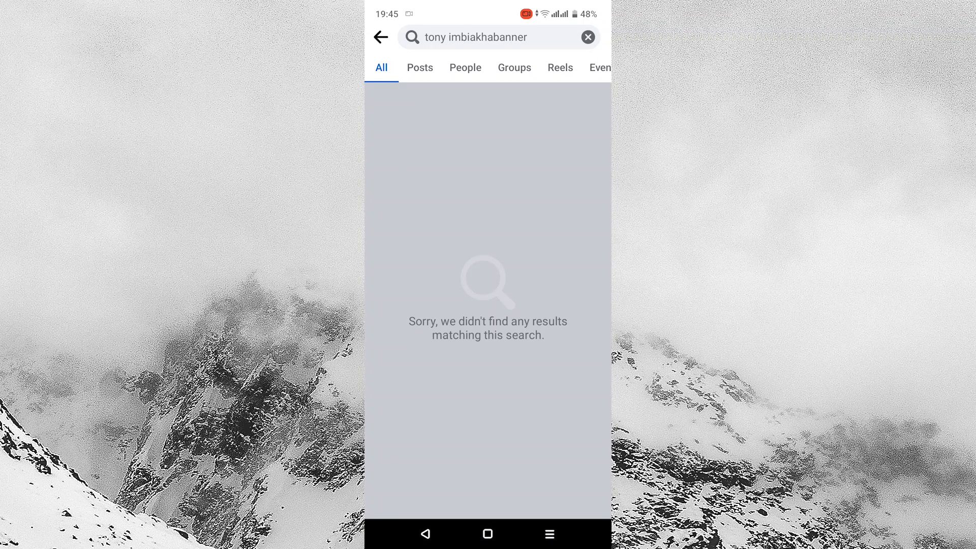
click(380, 36)
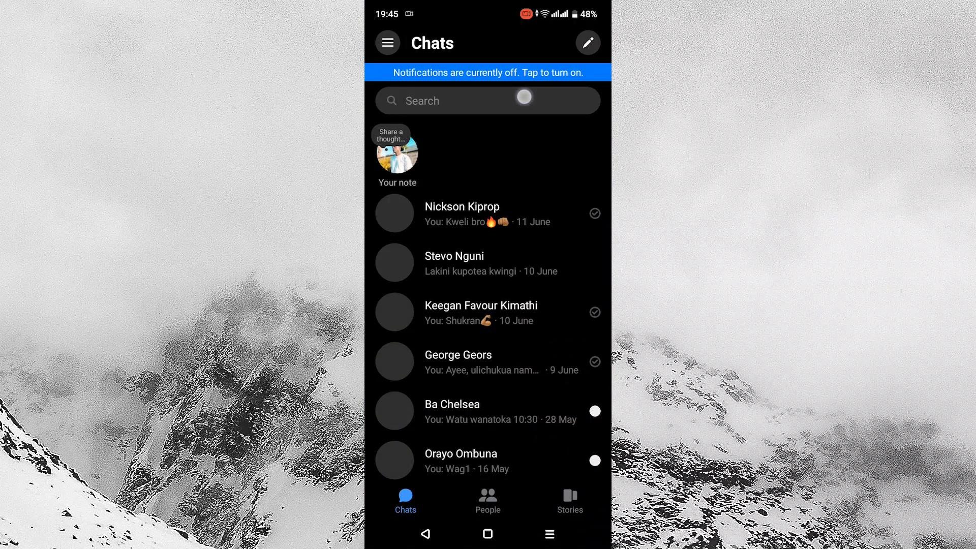